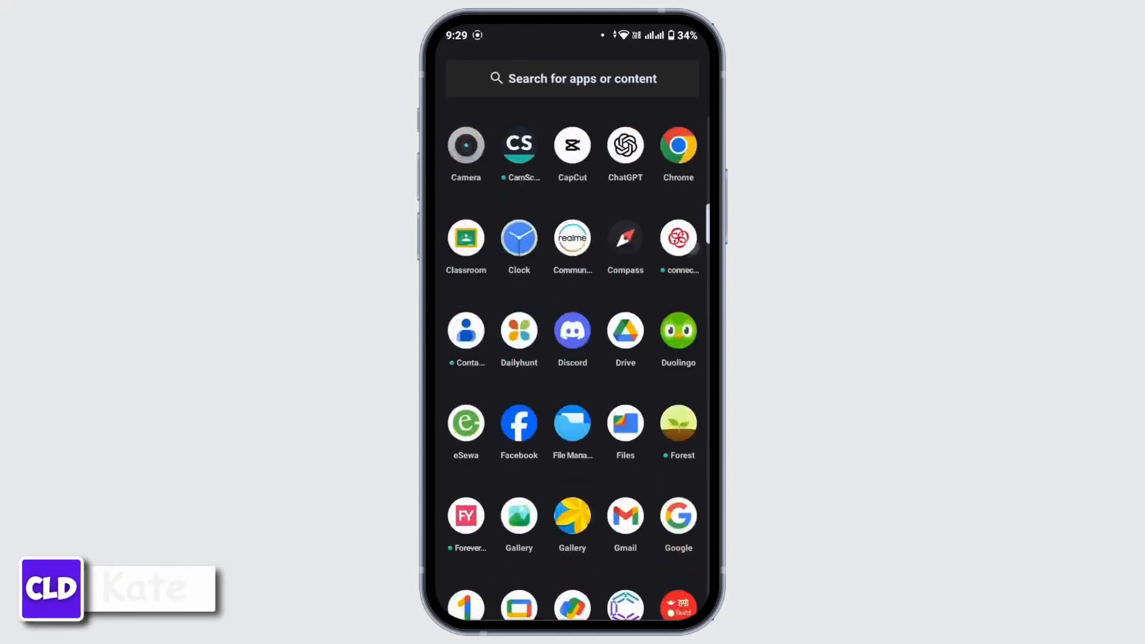
Step: Force-close Among Us by clearing all recently used apps, returning to the full app list
text(A)
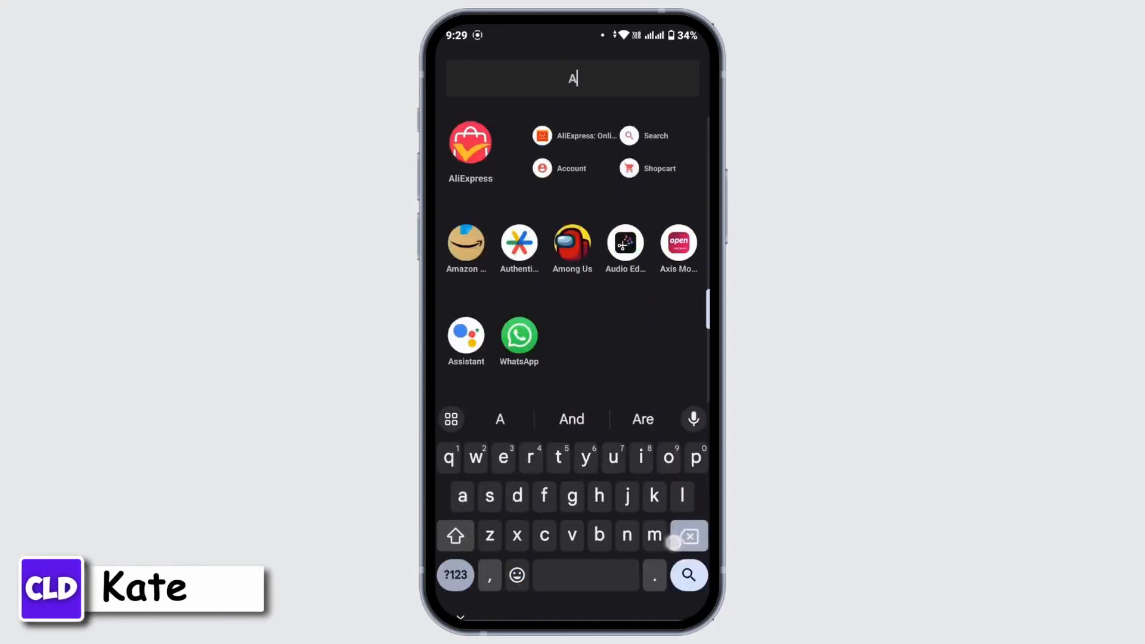
text(o)
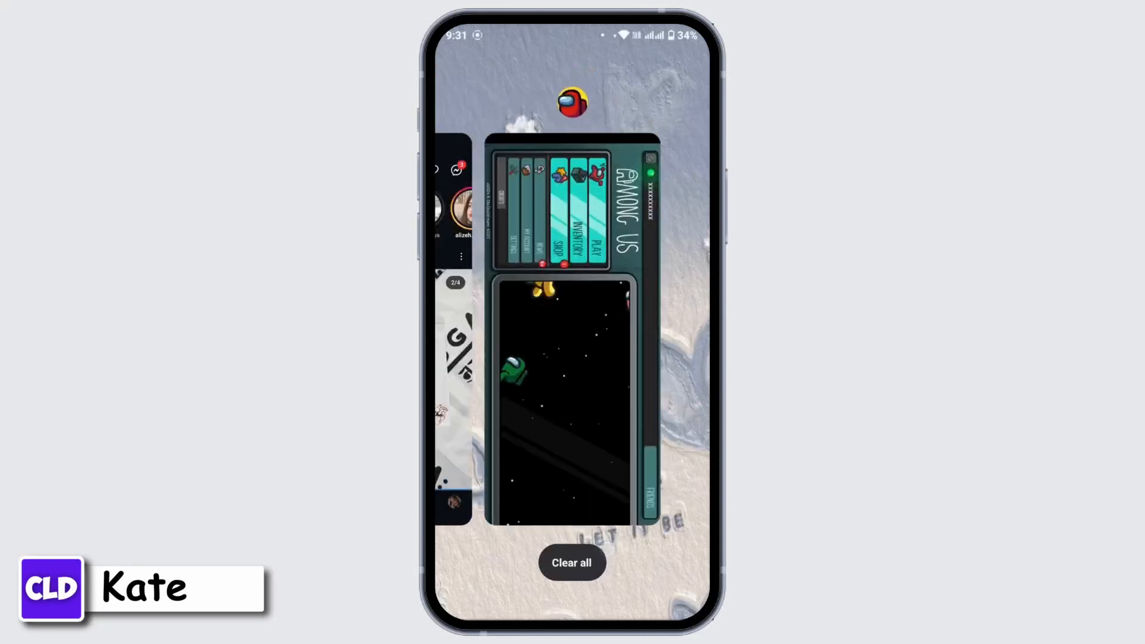
click(572, 563)
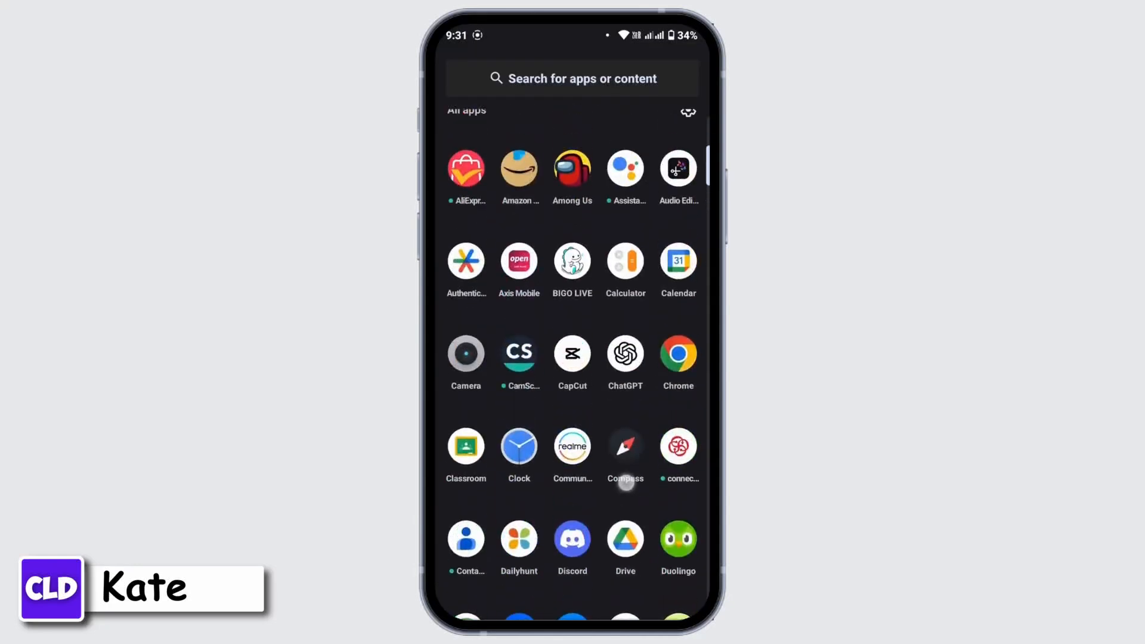
Step: Relaunch Among Us from the app list so it loads from the Innersloth splash
click(571, 166)
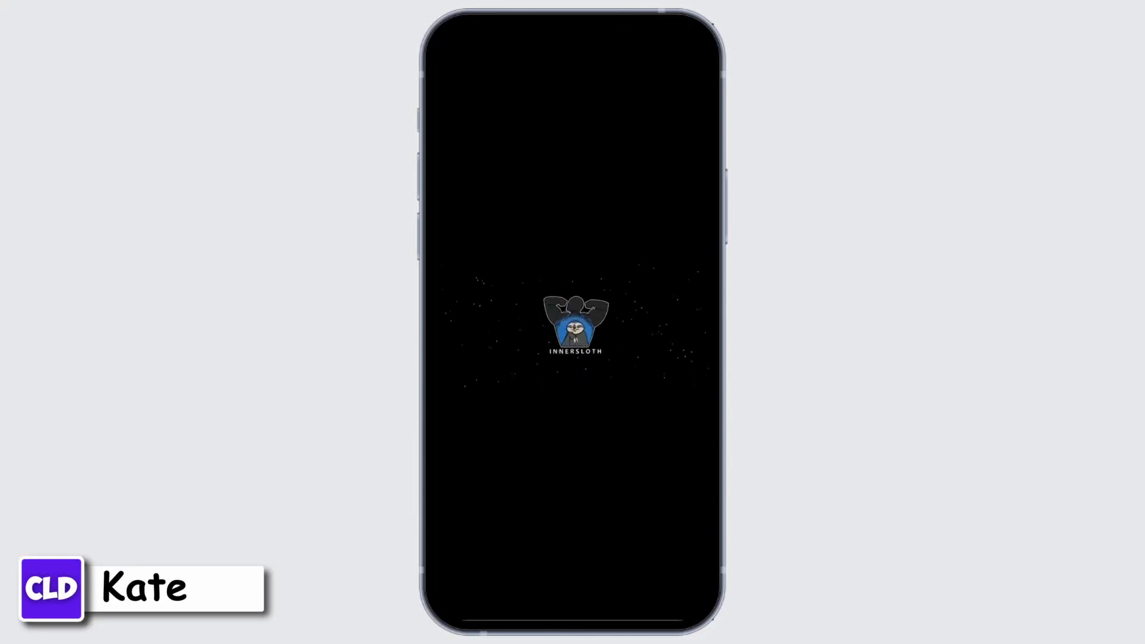